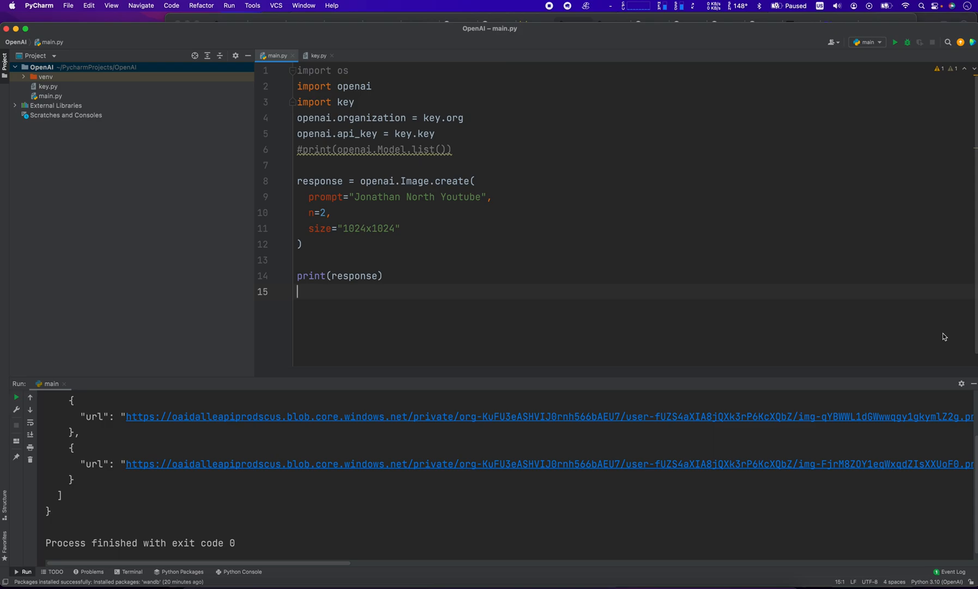
mouse_move(265, 96)
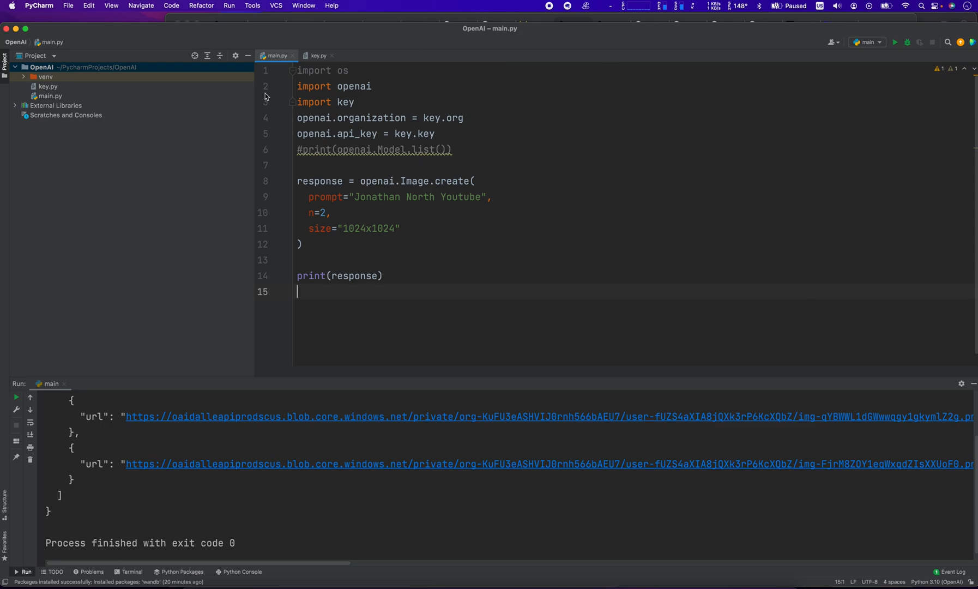
mouse_move(292, 195)
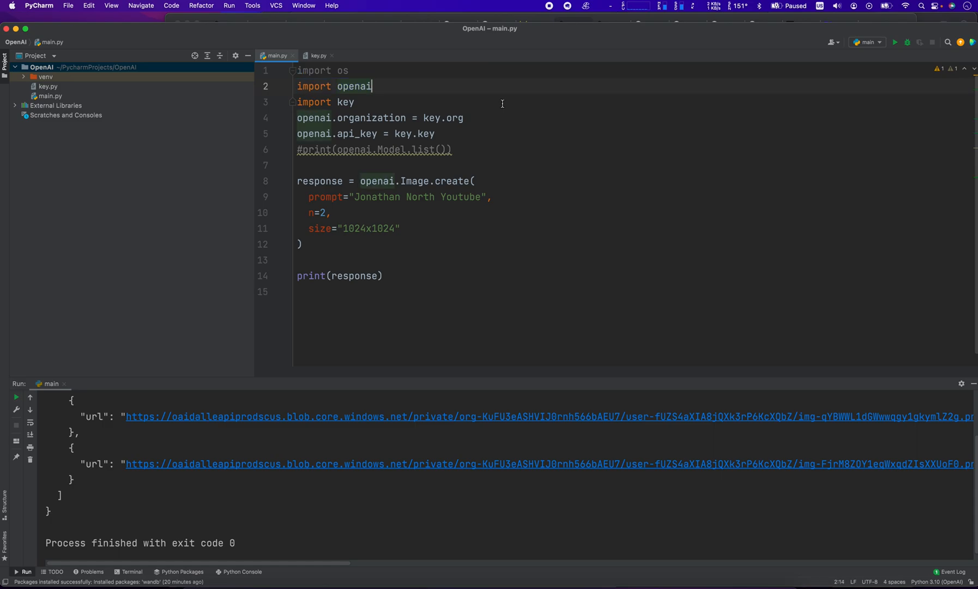
Step: Check the project interpreter's available packages for the openai library
left_click(38, 5)
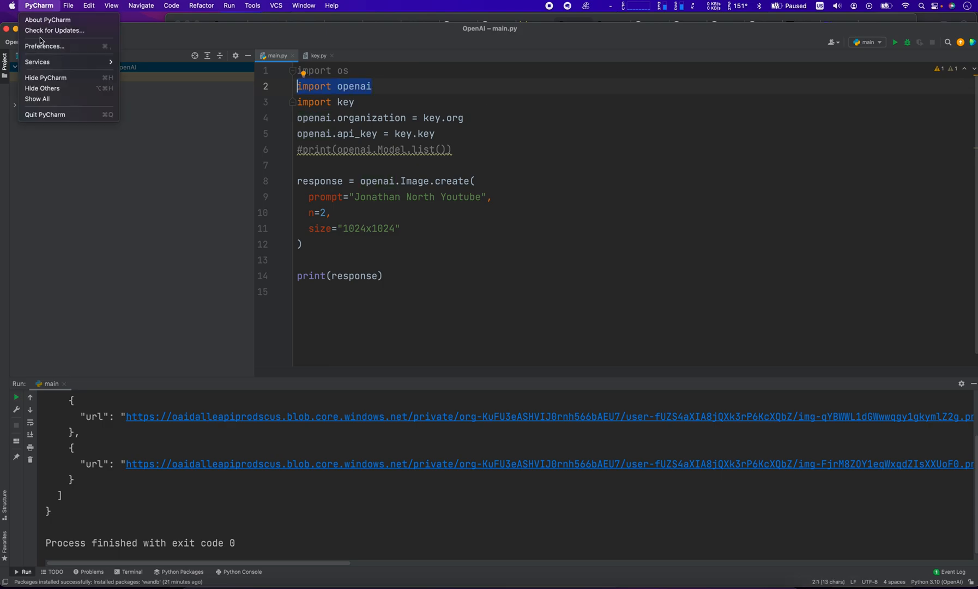
left_click(43, 46)
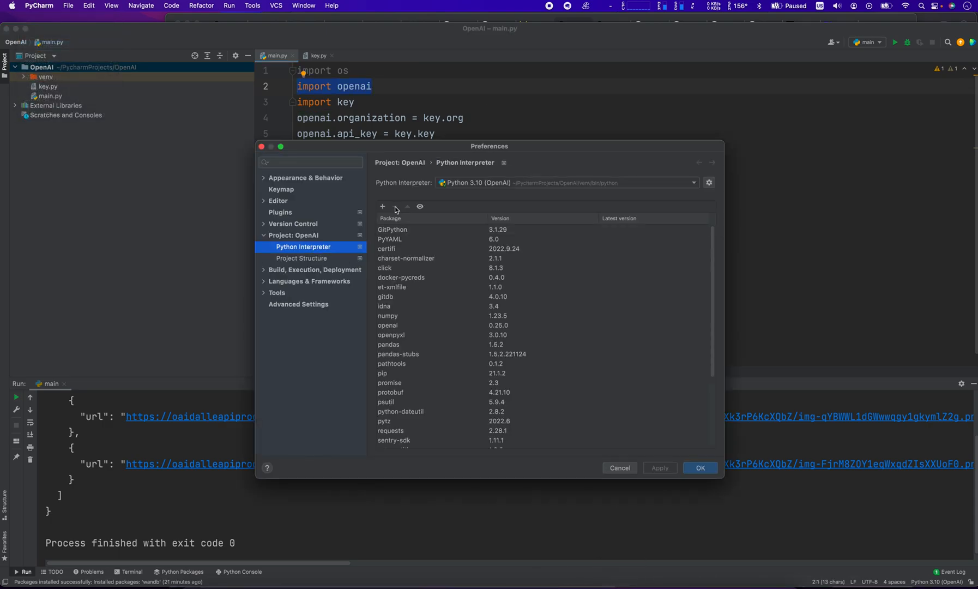
left_click(382, 206)
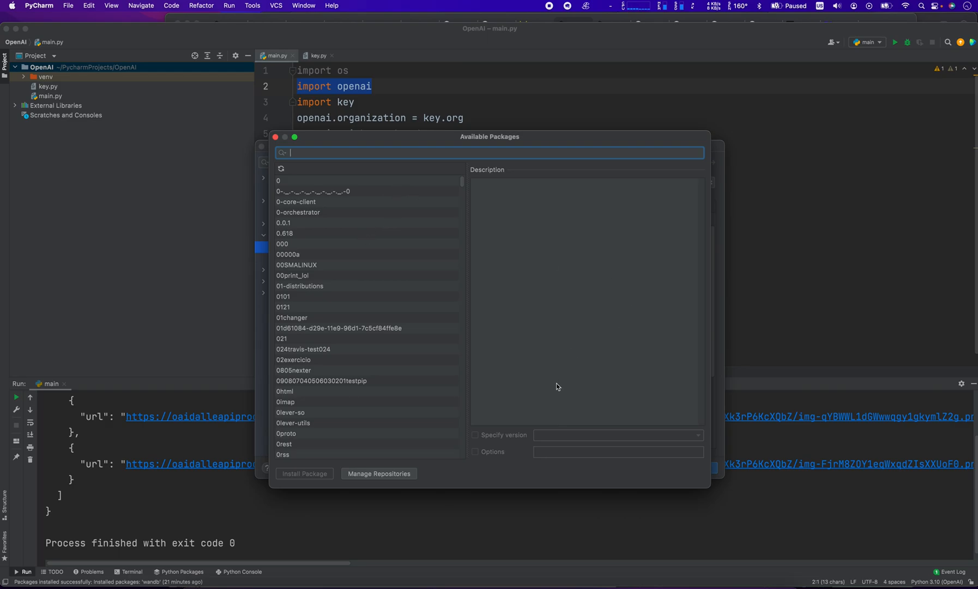
left_click(281, 338)
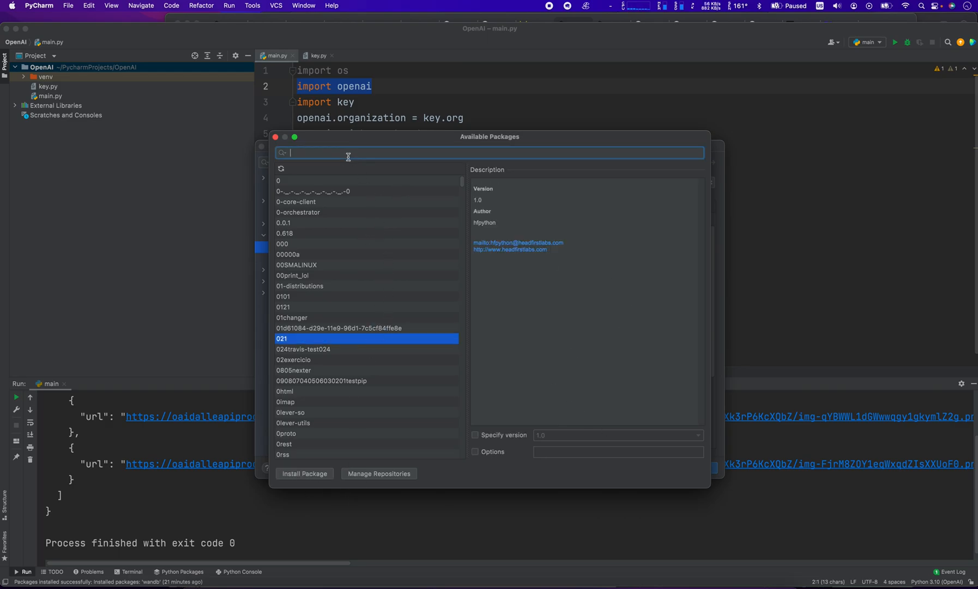
type("openai")
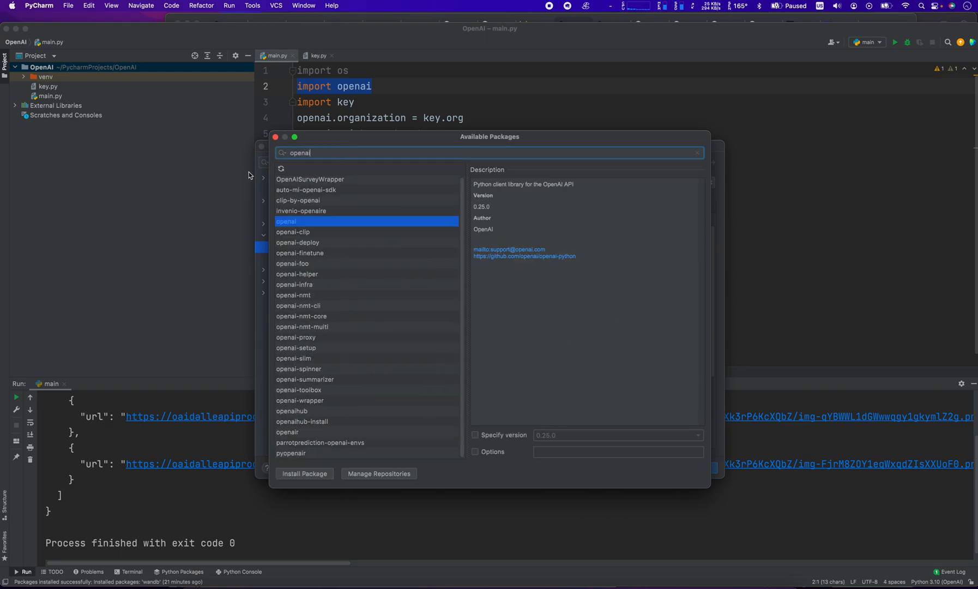
left_click(275, 137)
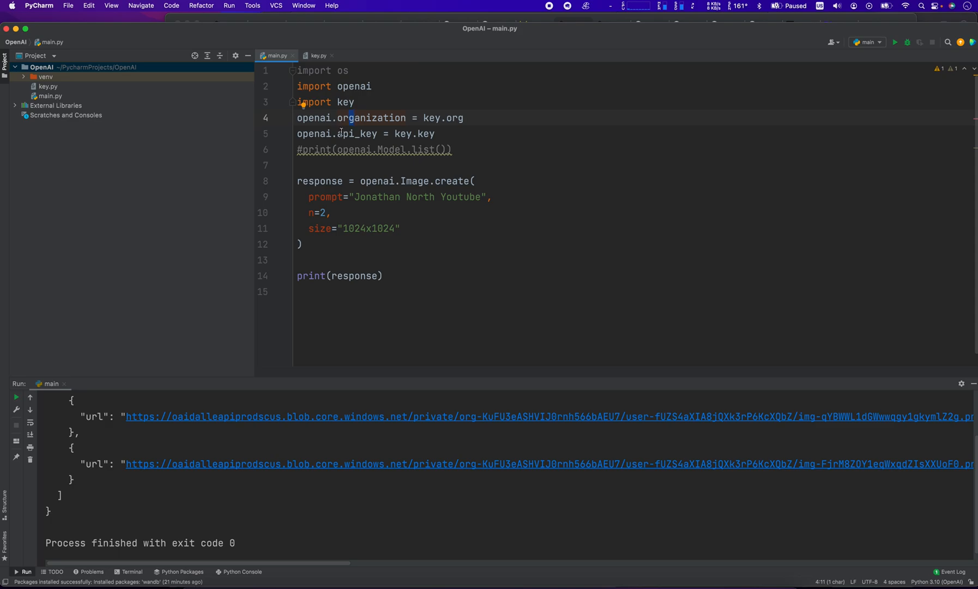
Step: Correct the API key reference on line 4 of main.py
left_click(348, 133)
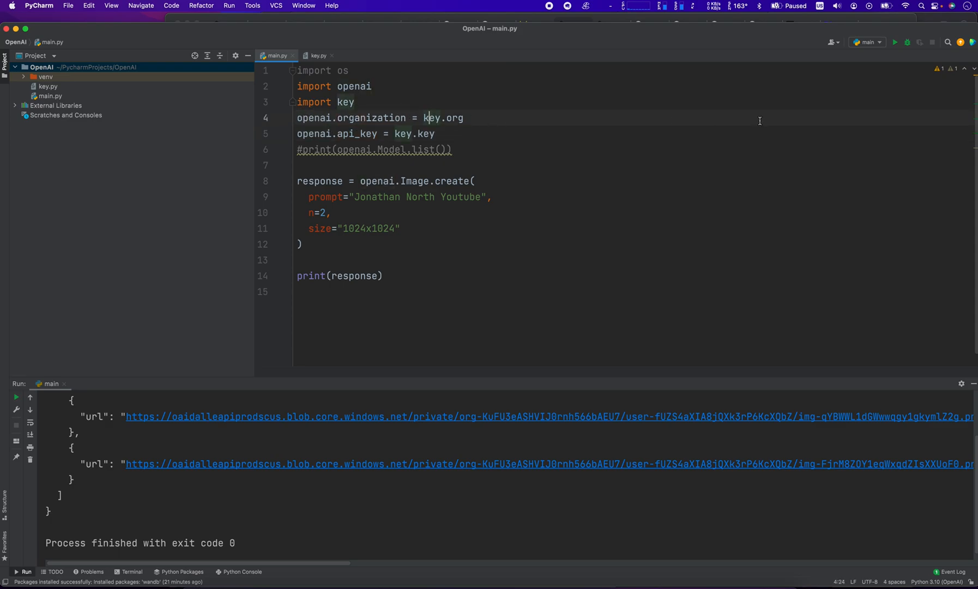
double_click(442, 118)
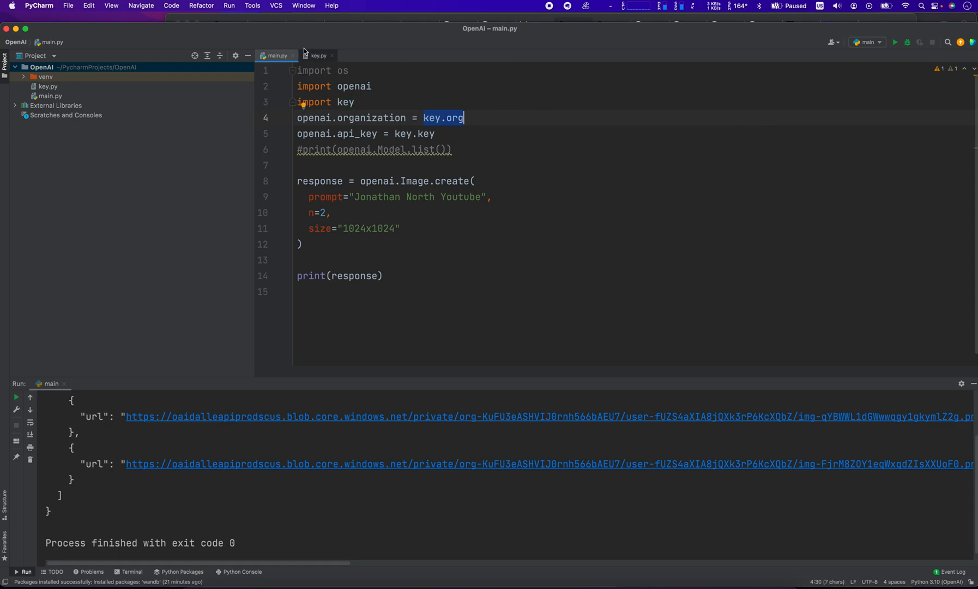
mouse_move(361, 63)
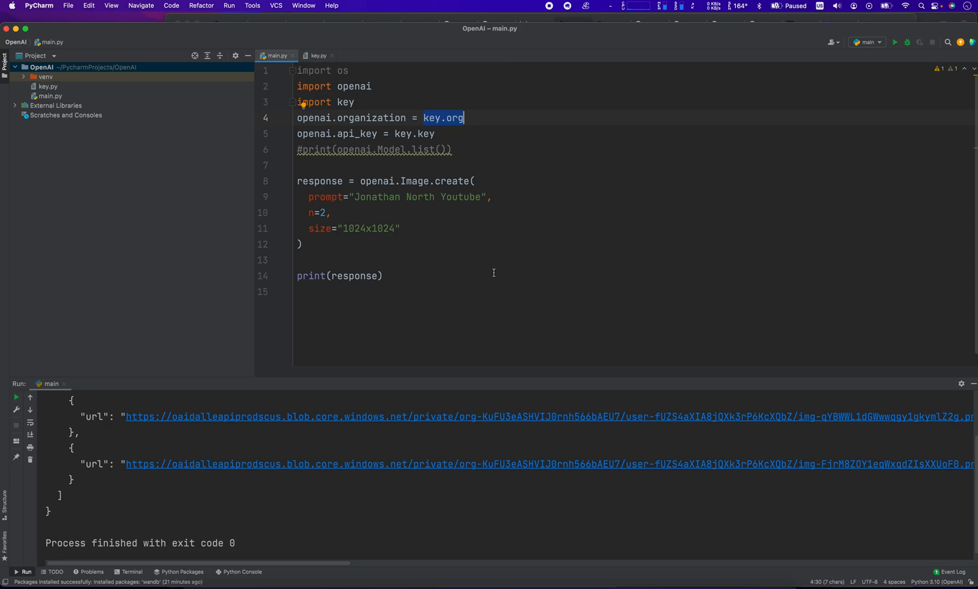
mouse_move(435, 118)
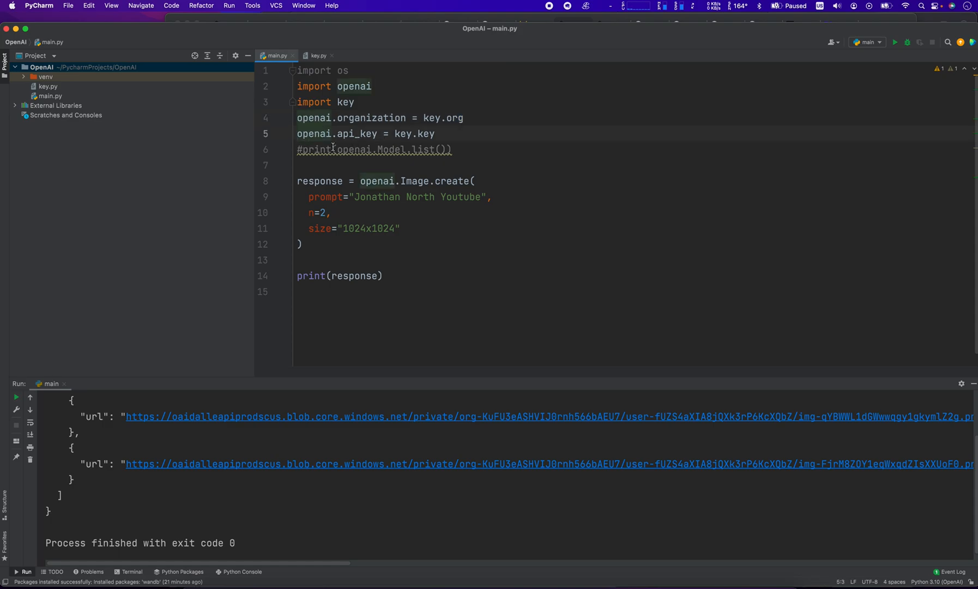
mouse_move(360, 133)
type("\"youtk")
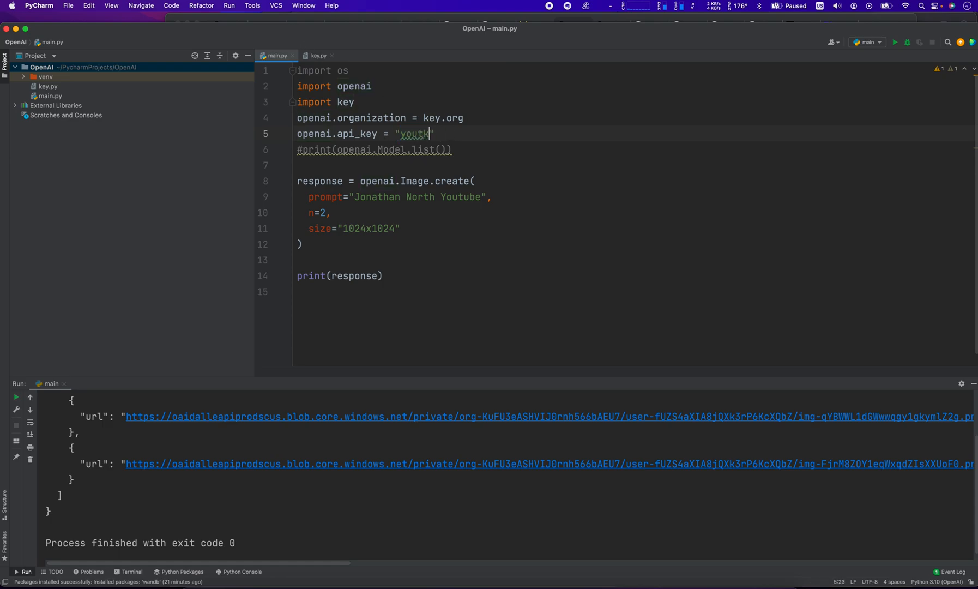
type("ey.key")
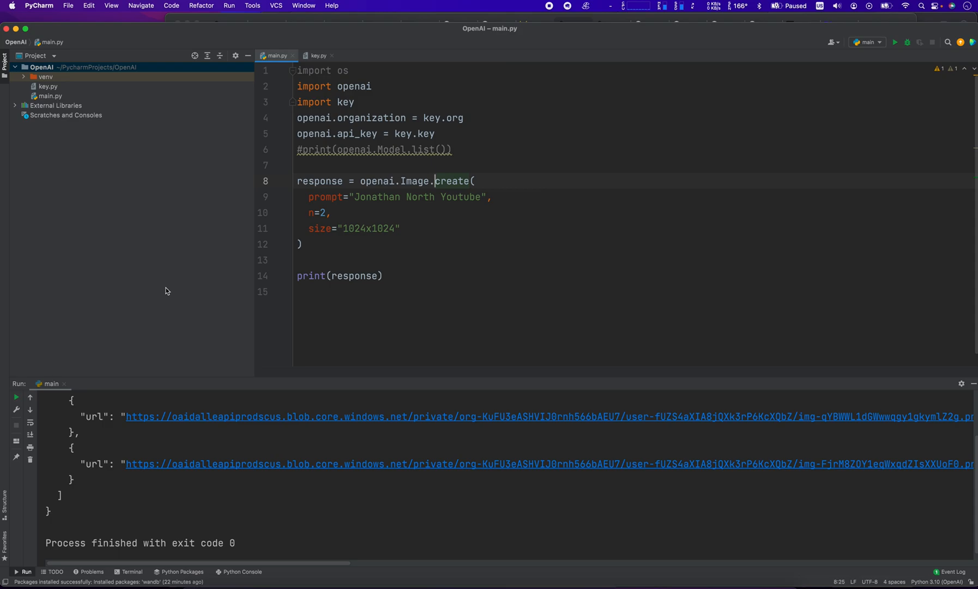
mouse_move(309, 179)
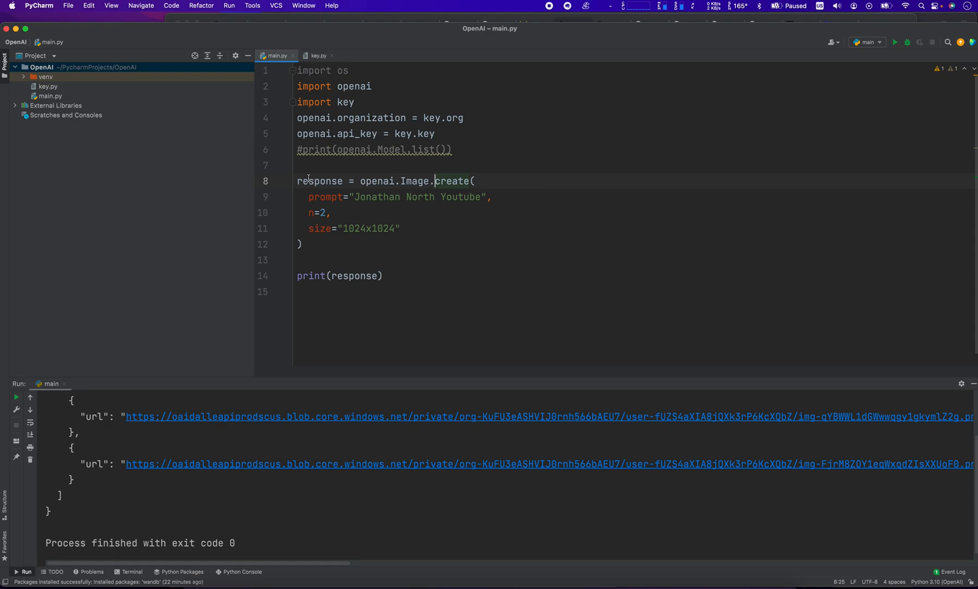
left_click(310, 181)
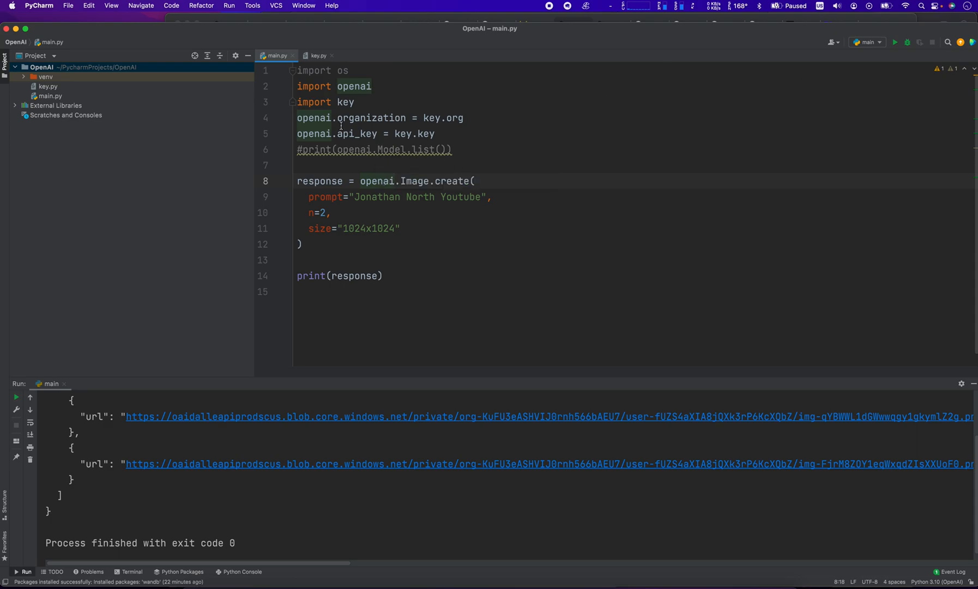
mouse_move(570, 162)
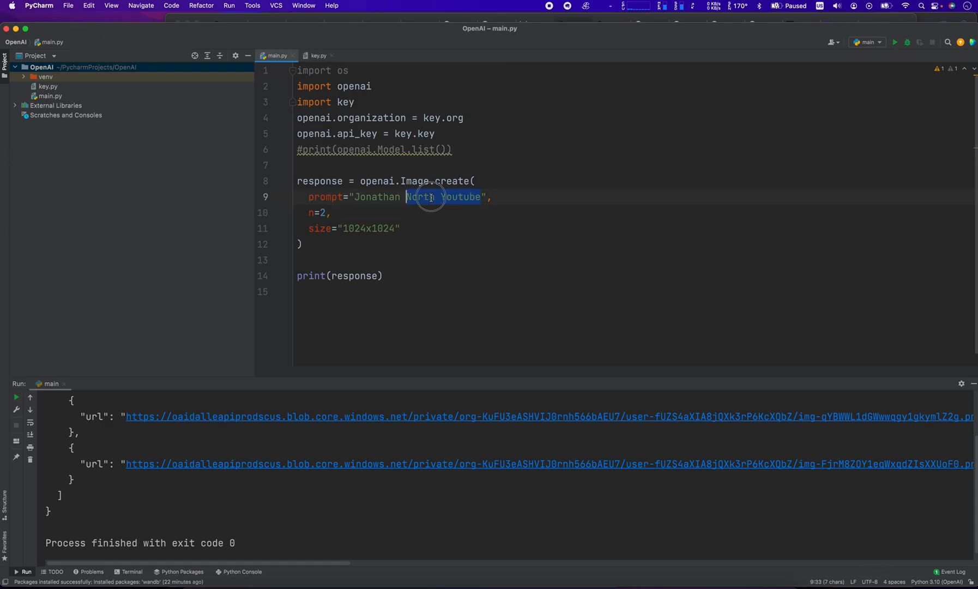
Step: Set the Image.create prompt to "Cool Automation Youtube Channel" with n=3
key("Delete")
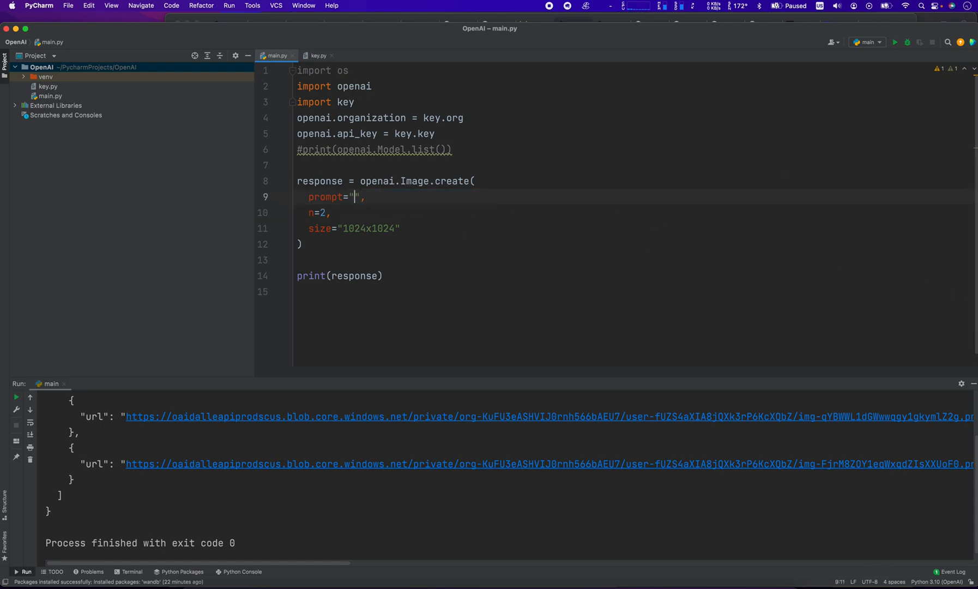
type("Cool Automati")
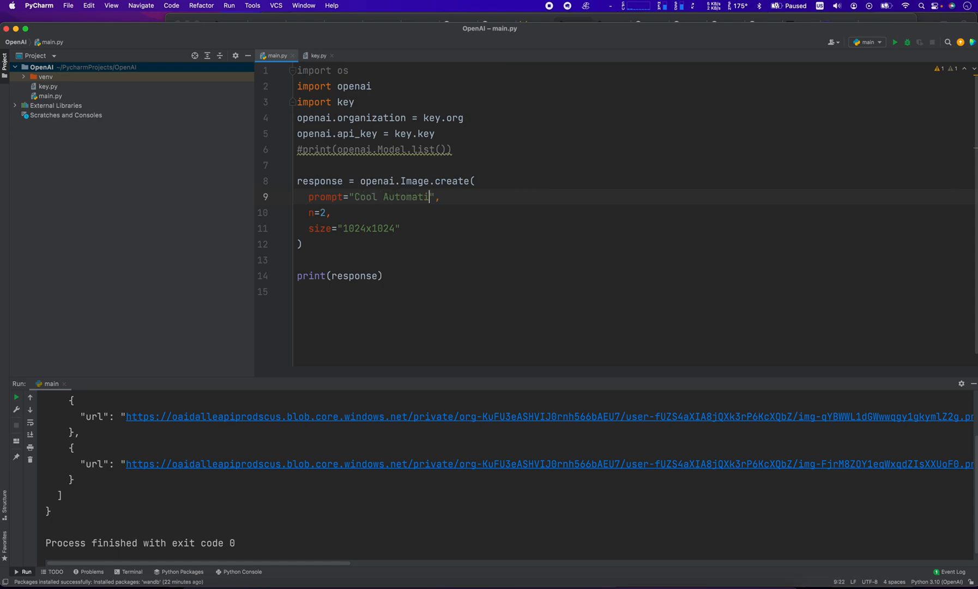
type("on Youtube Channel")
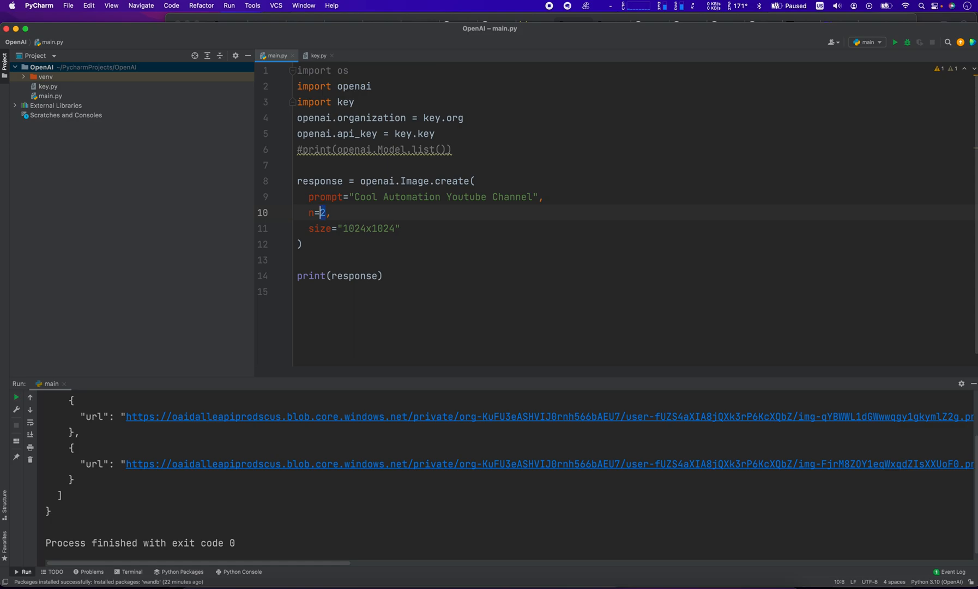
type("3")
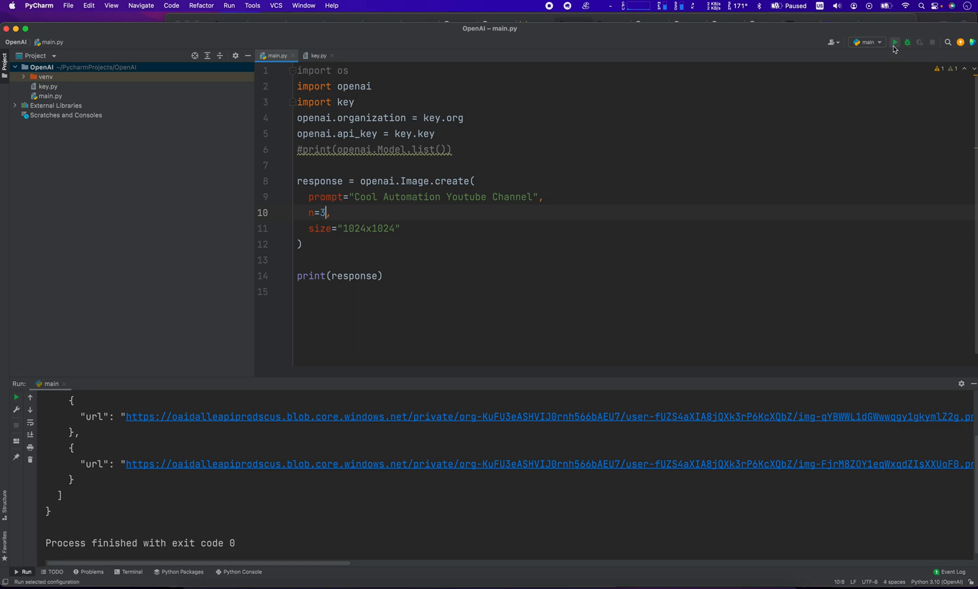
Step: Run main.py so the console returns three generated image URLs
left_click(894, 43)
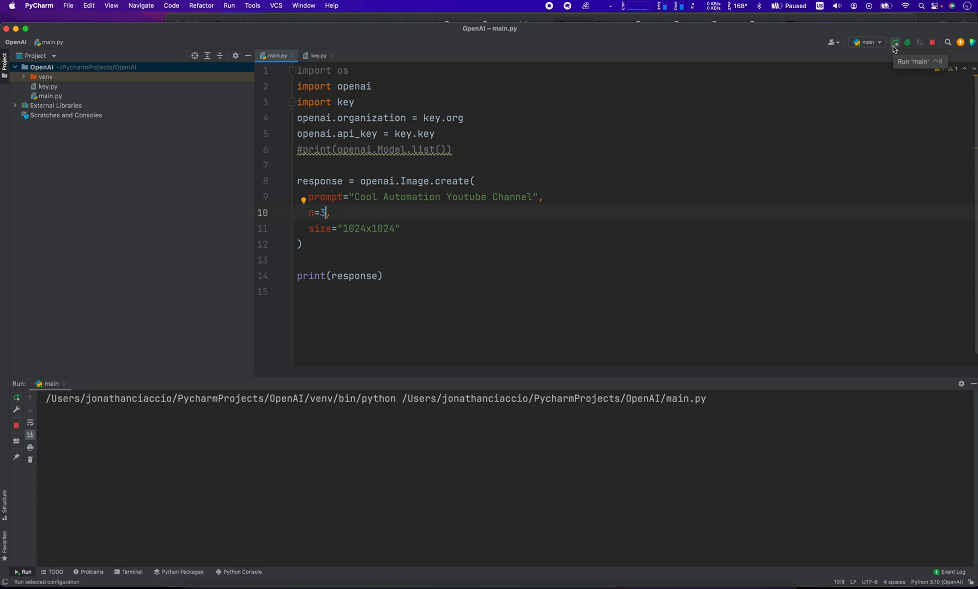
left_click(894, 43)
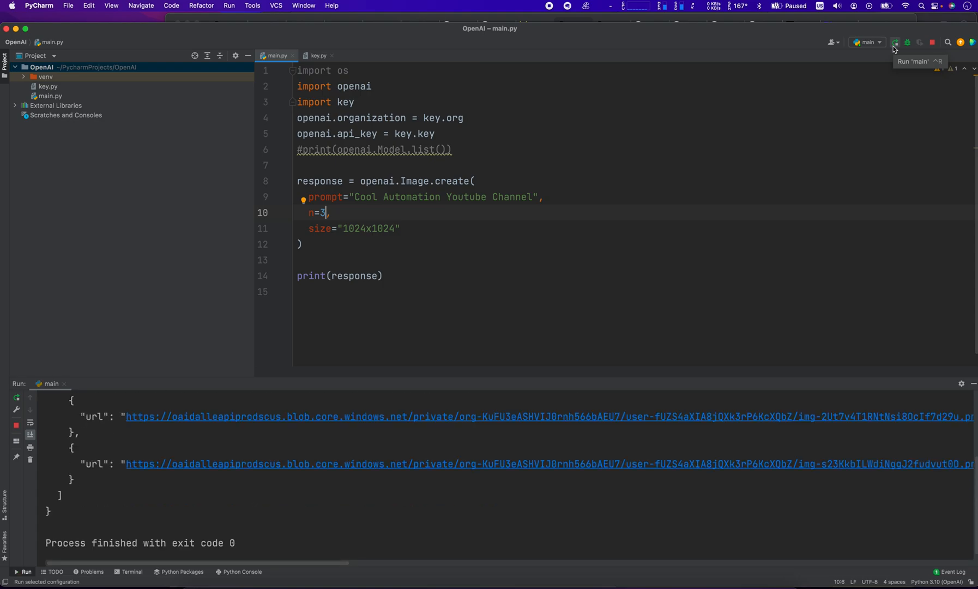
left_click(894, 43)
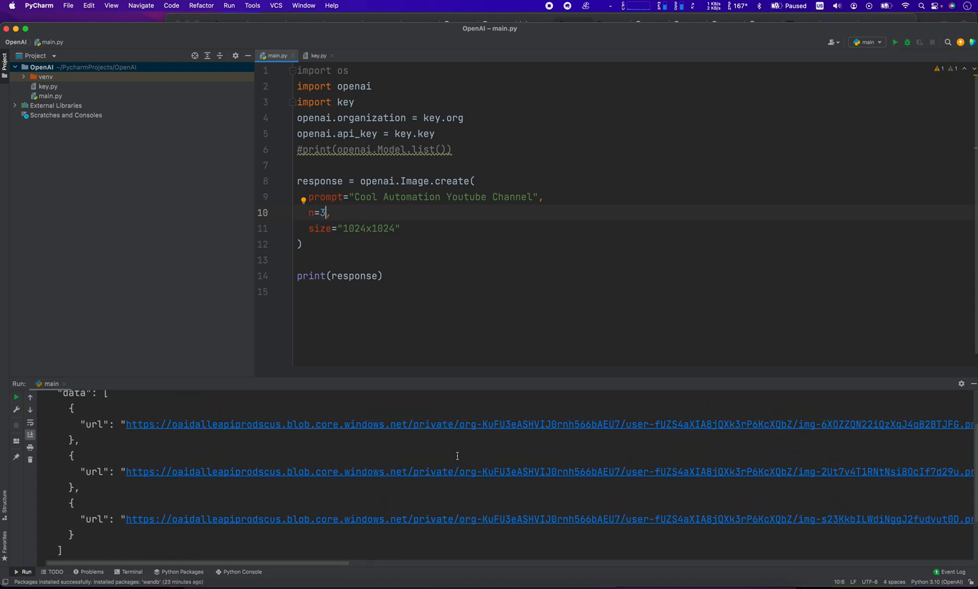
mouse_move(461, 430)
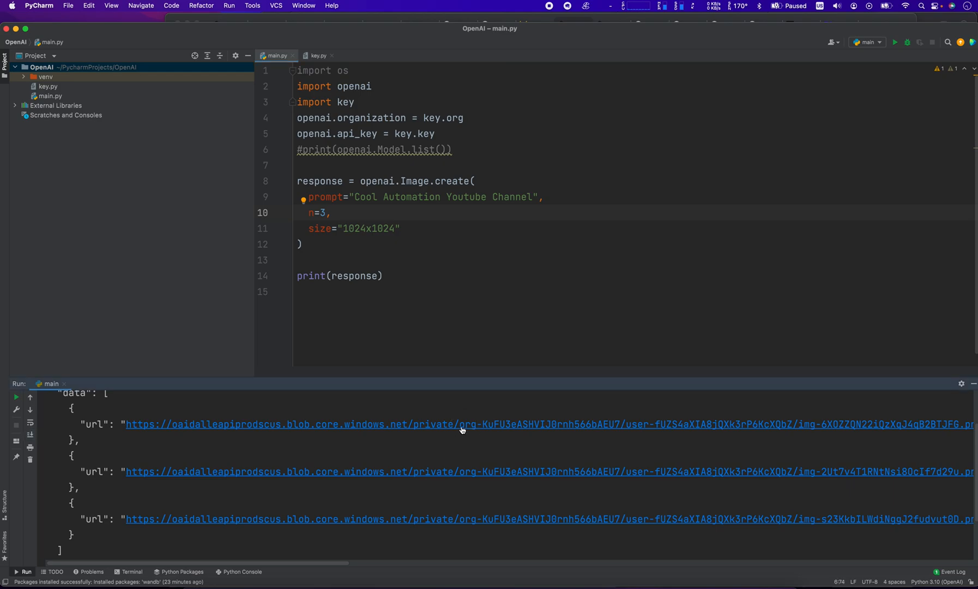
left_click(461, 424)
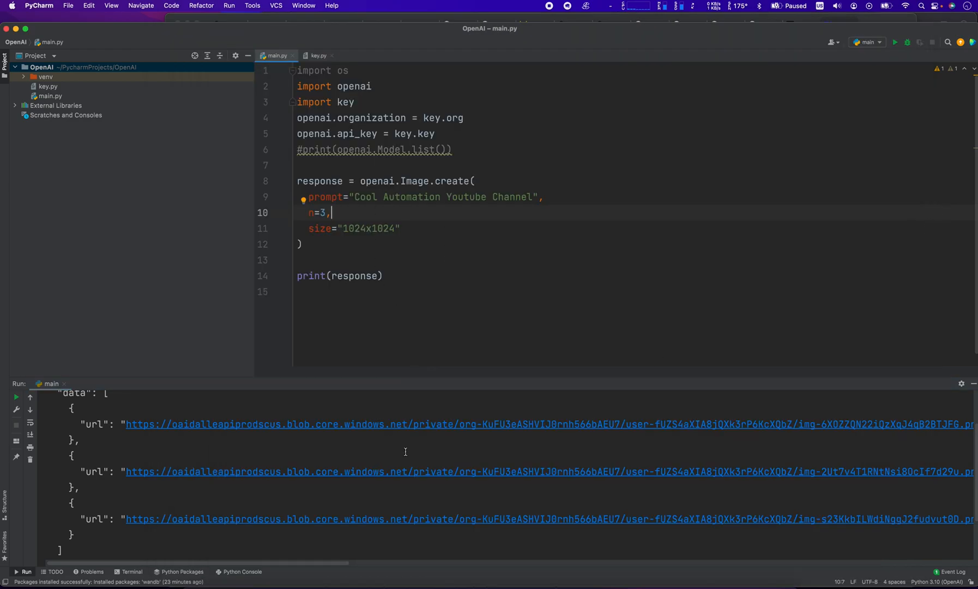
left_click(548, 518)
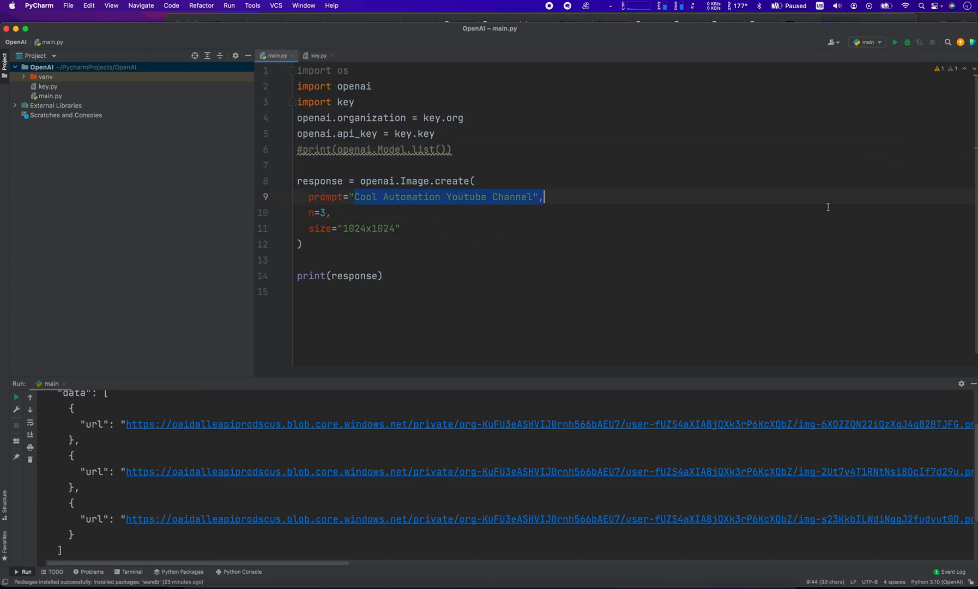
Step: Change the prompt to "Chuck Norris fighting a polar bear"
type("Chuck Norris fighting a\",")
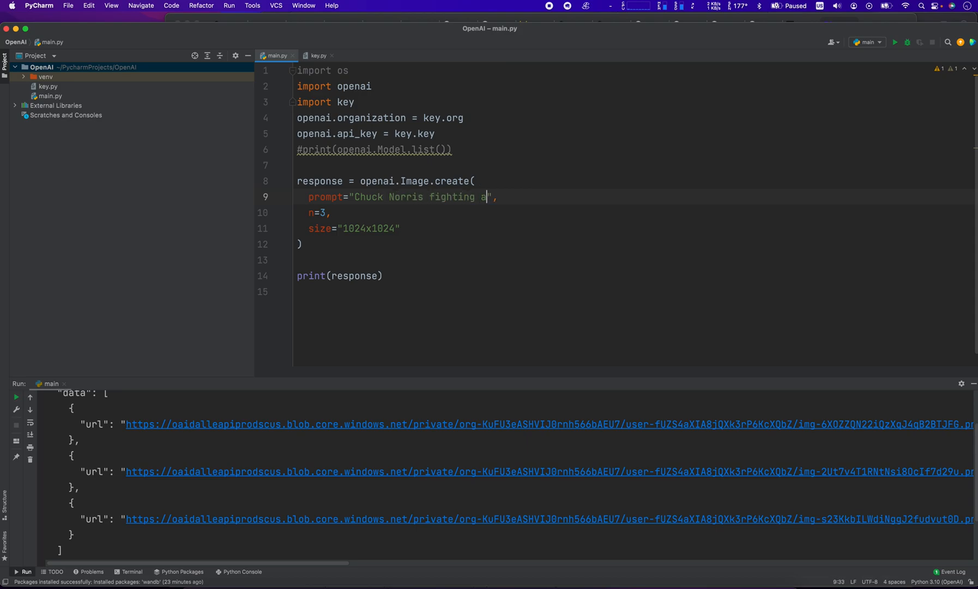
type("polar")
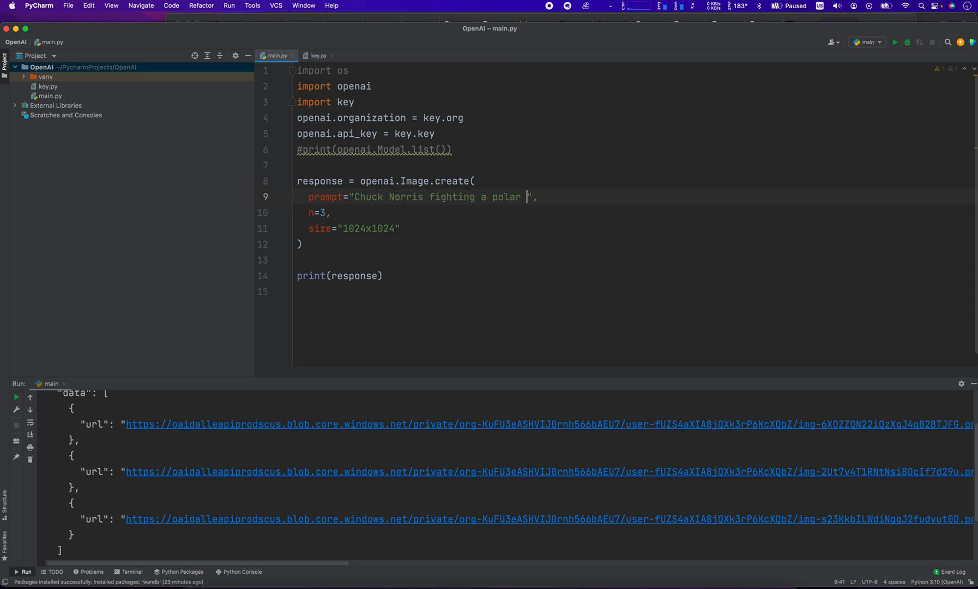
type("bear")
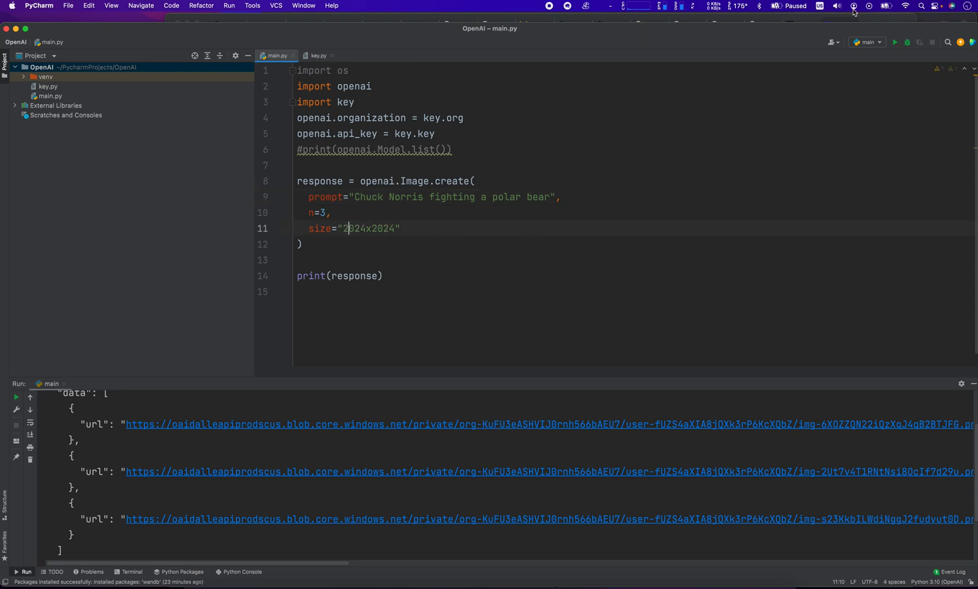
Step: Run with size 2024x2024, hit the error, revert to 1024x1024 and rerun
left_click(894, 41)
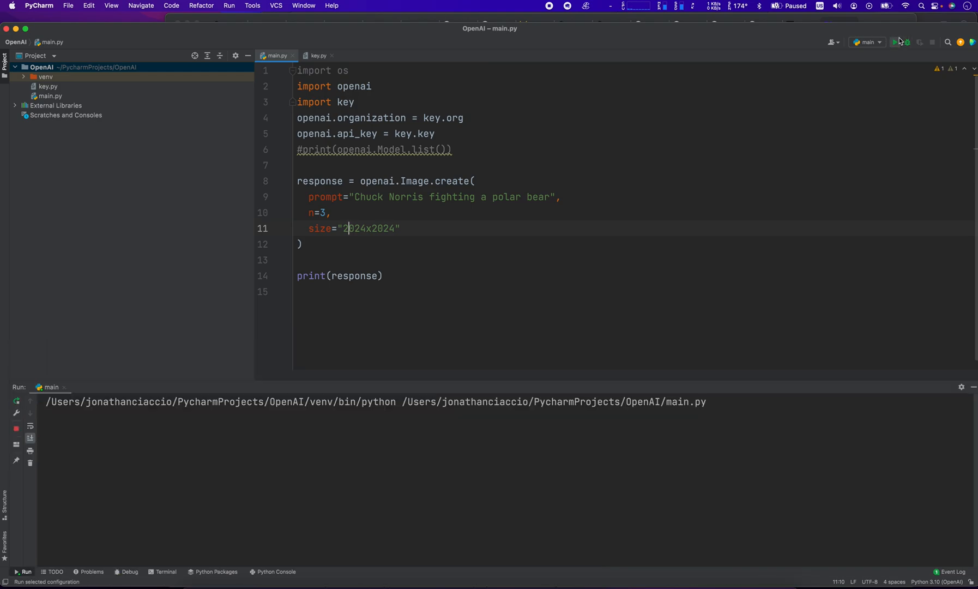
left_click(893, 42)
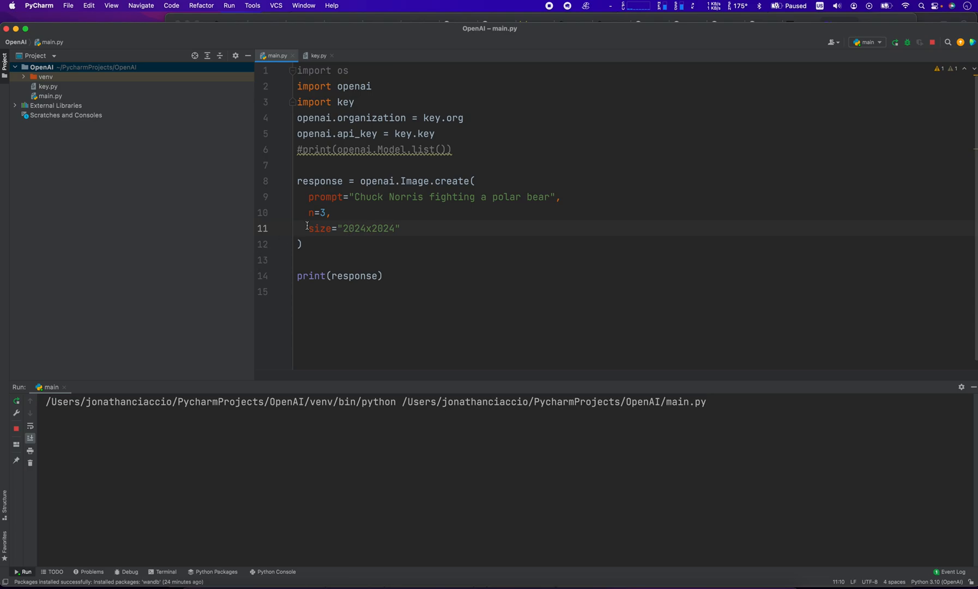
left_click(894, 43)
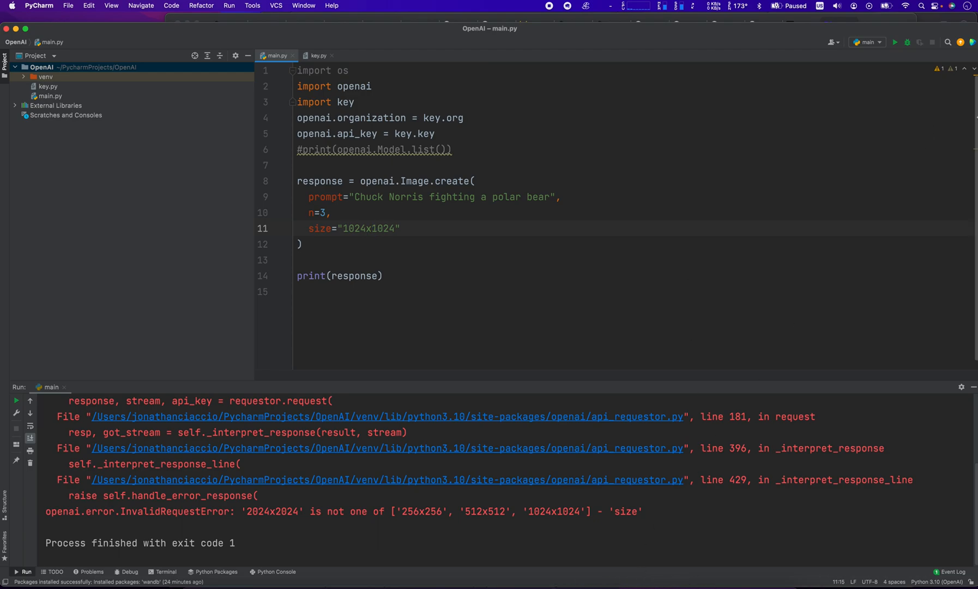
left_click(894, 43)
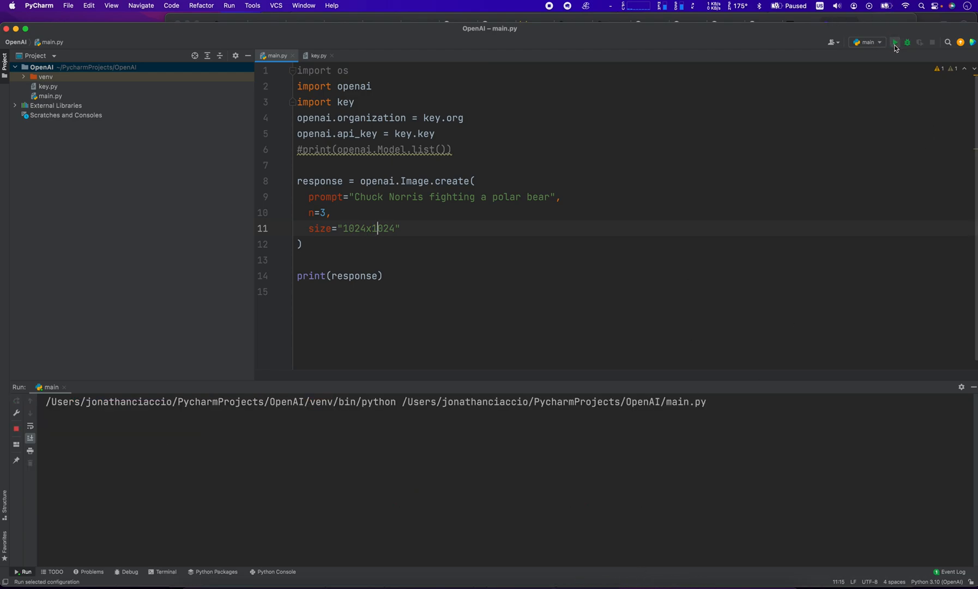
left_click(894, 41)
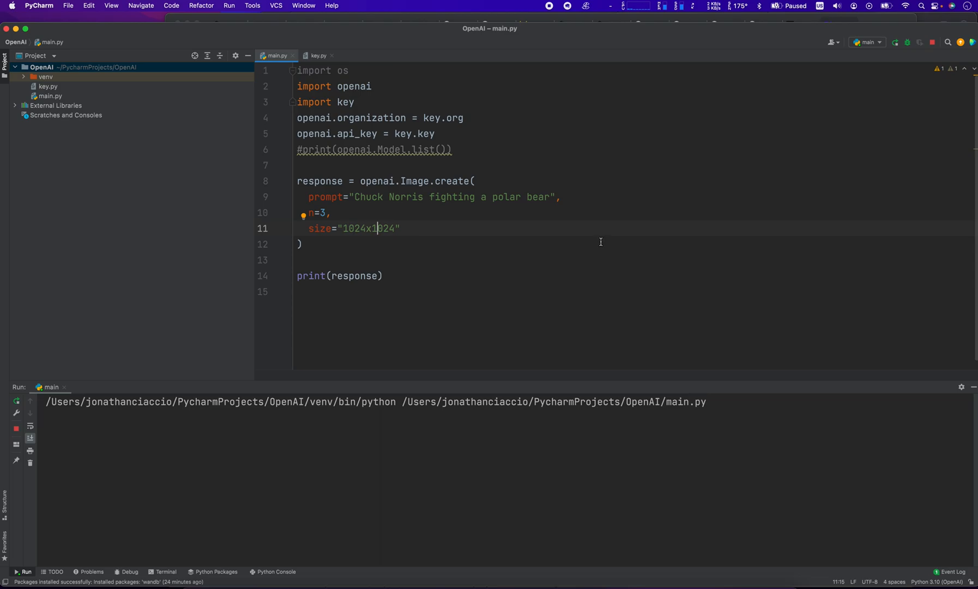
mouse_move(560, 230)
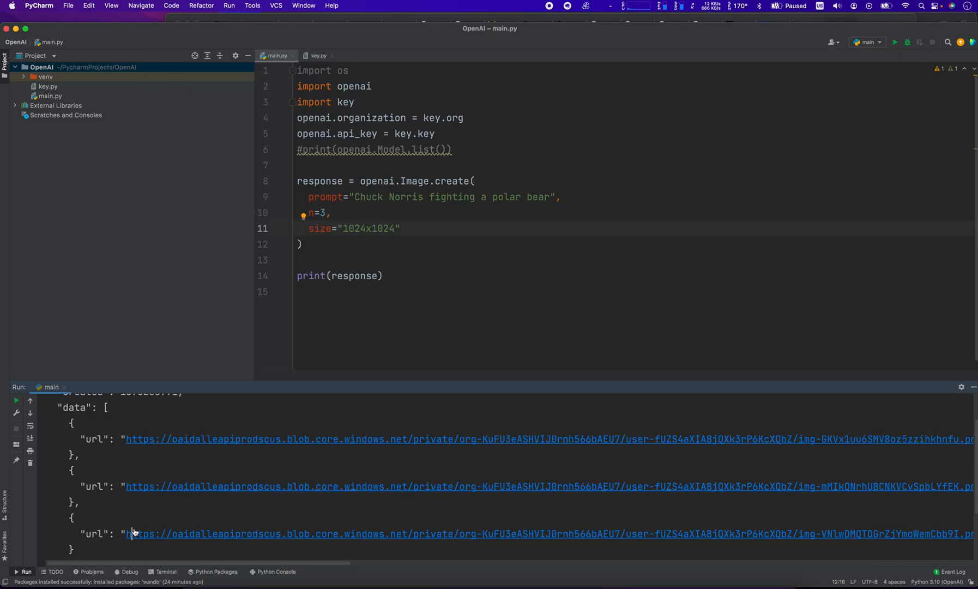
Step: Open a generated image URL from the Run console in Chrome
left_click(144, 533)
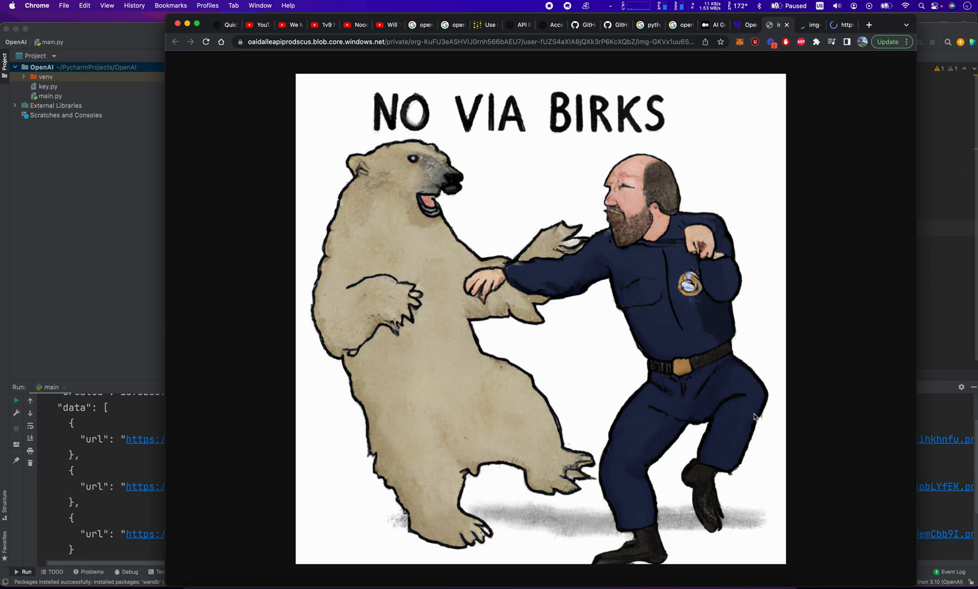
mouse_move(565, 144)
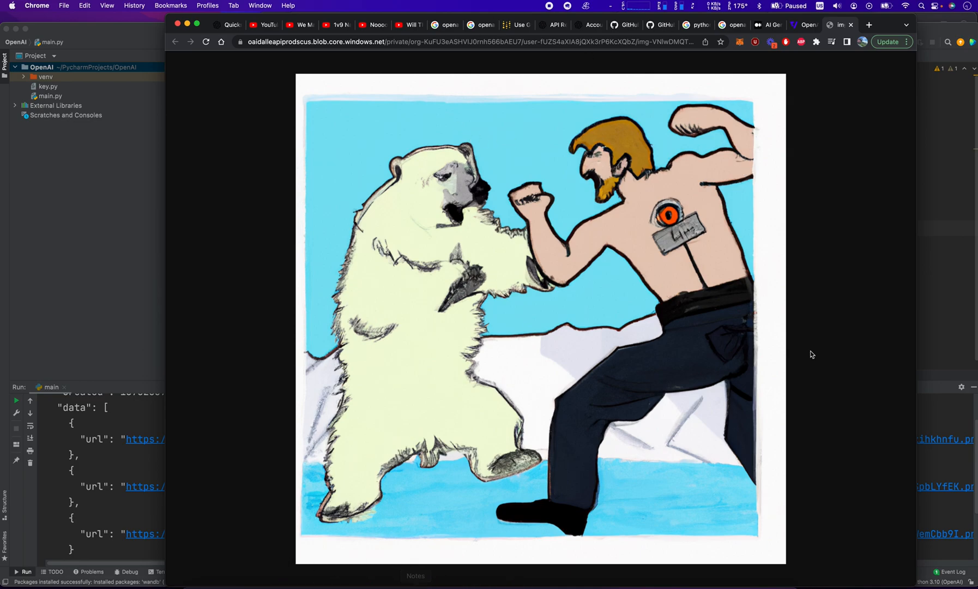
mouse_move(867, 282)
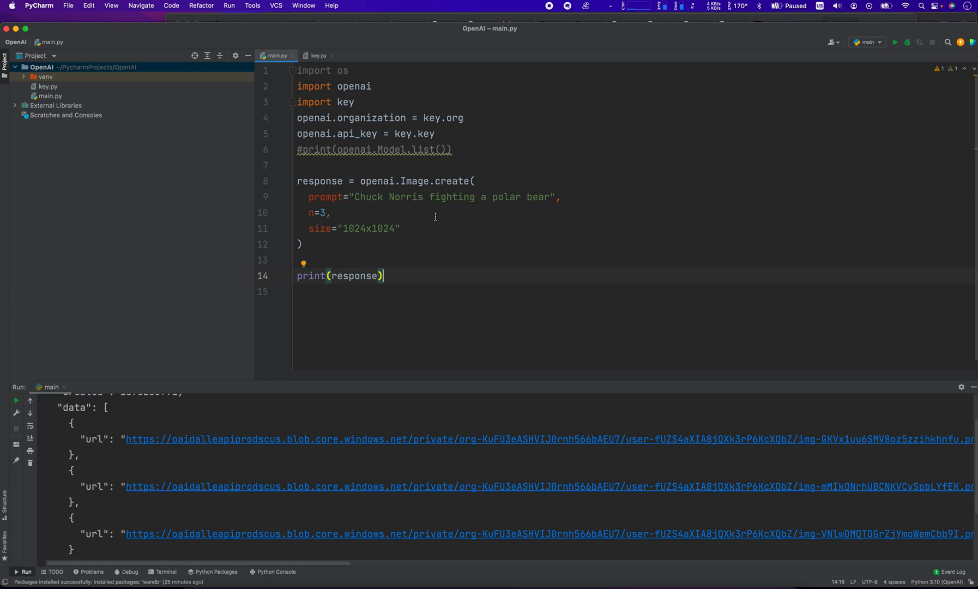
mouse_move(339, 212)
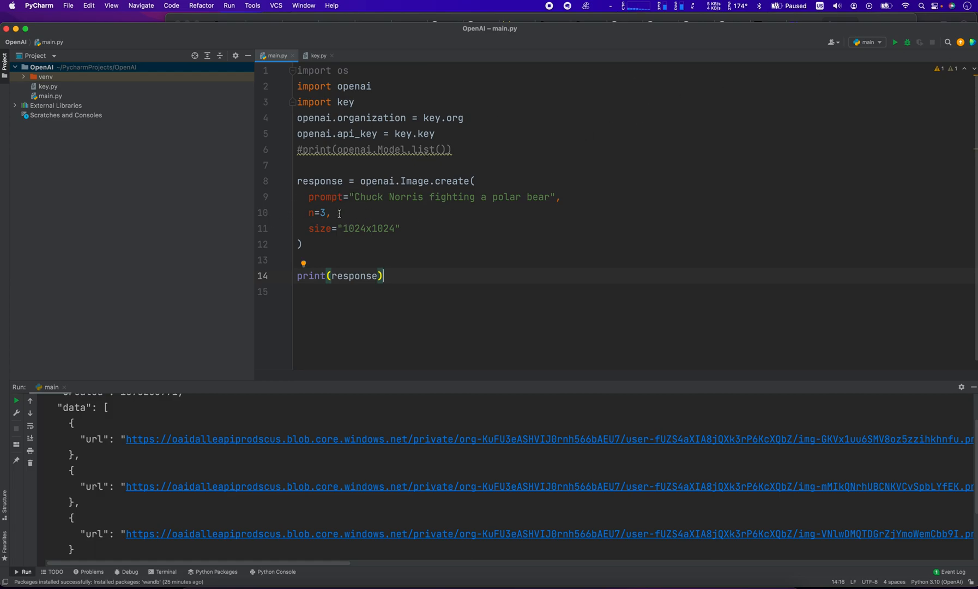
mouse_move(473, 310)
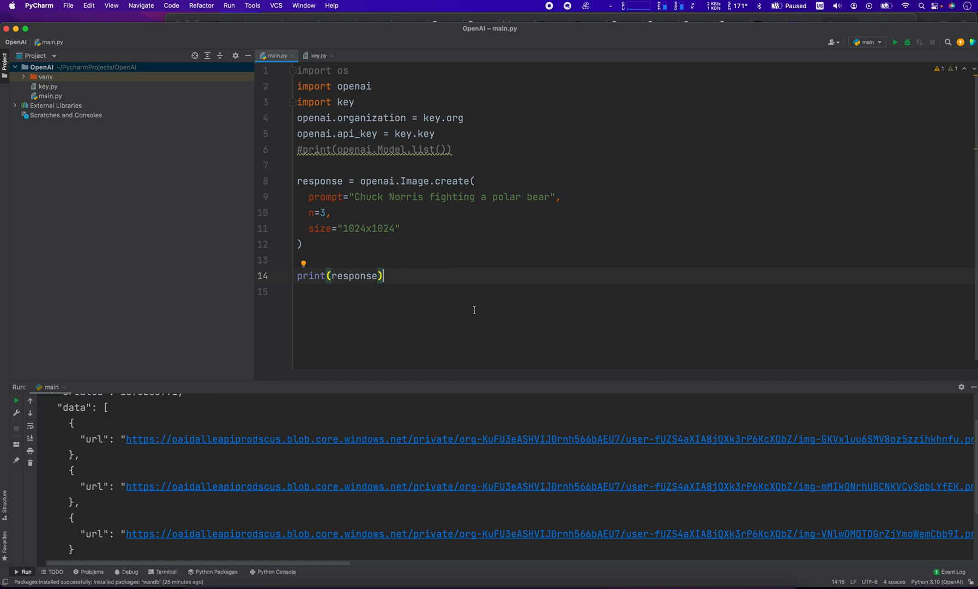
mouse_move(446, 314)
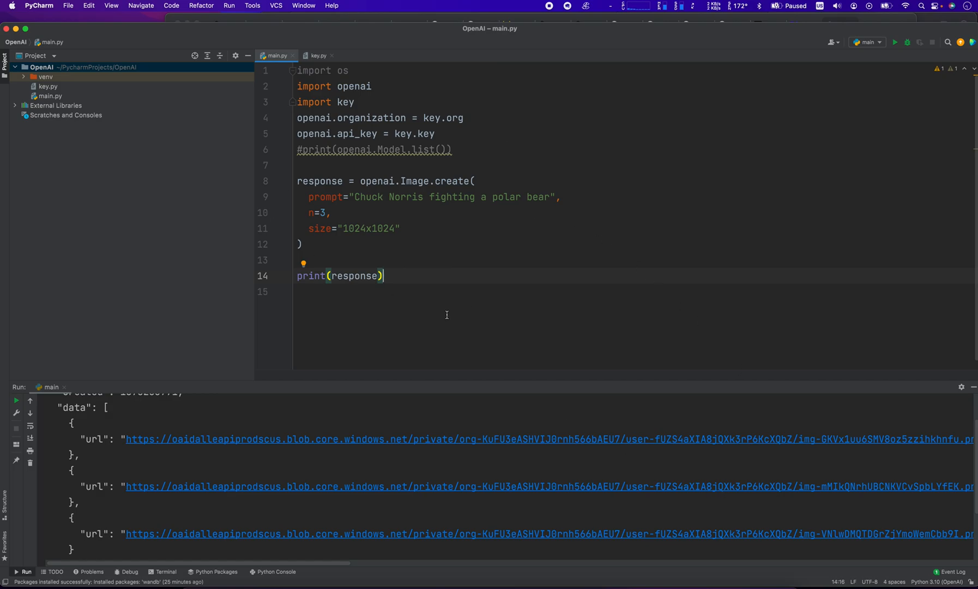